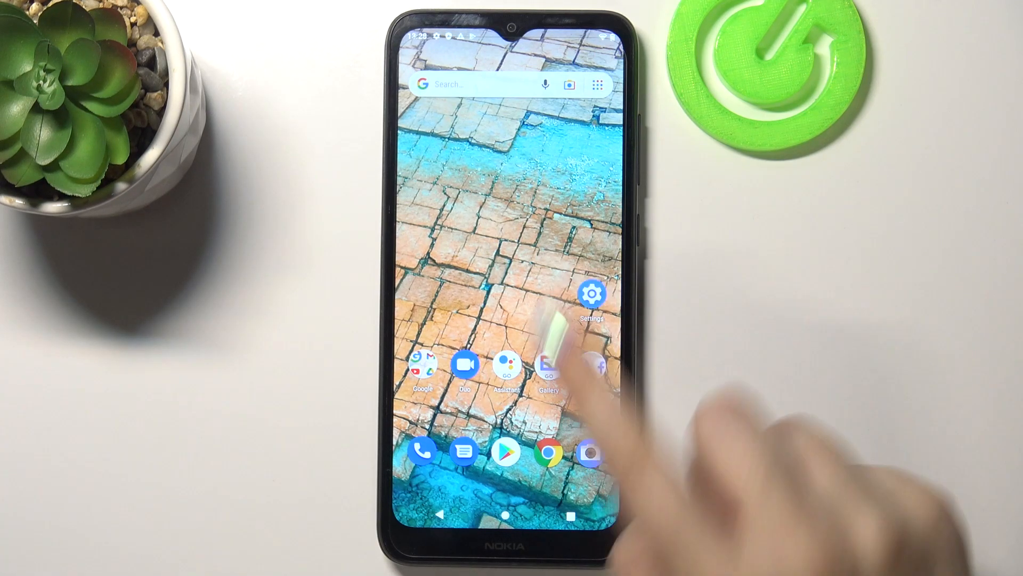
# - Go from the home screen into Settings and reach the System page
pyautogui.click(592, 294)
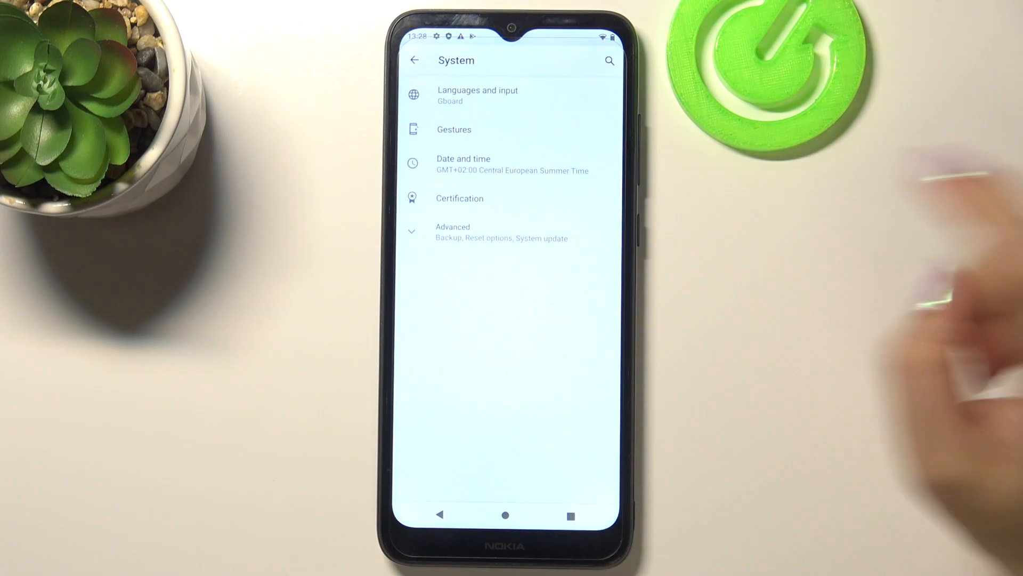
# - Reach the Backup page via System Advanced, showing Google Drive backup on with no account
pyautogui.click(453, 231)
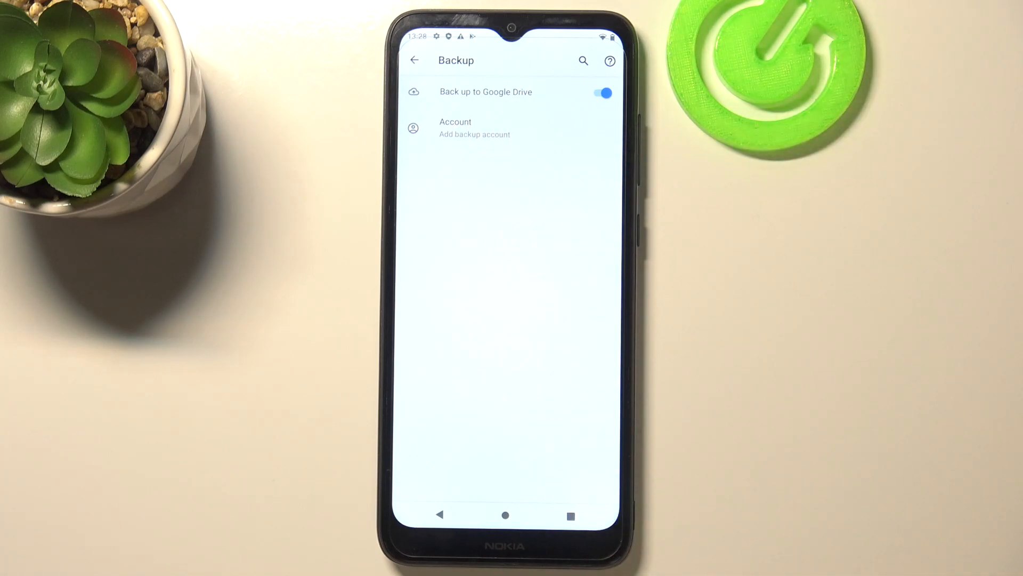
# - Toggle Back up to Google Drive off and on, then begin adding a backup account
pyautogui.click(599, 92)
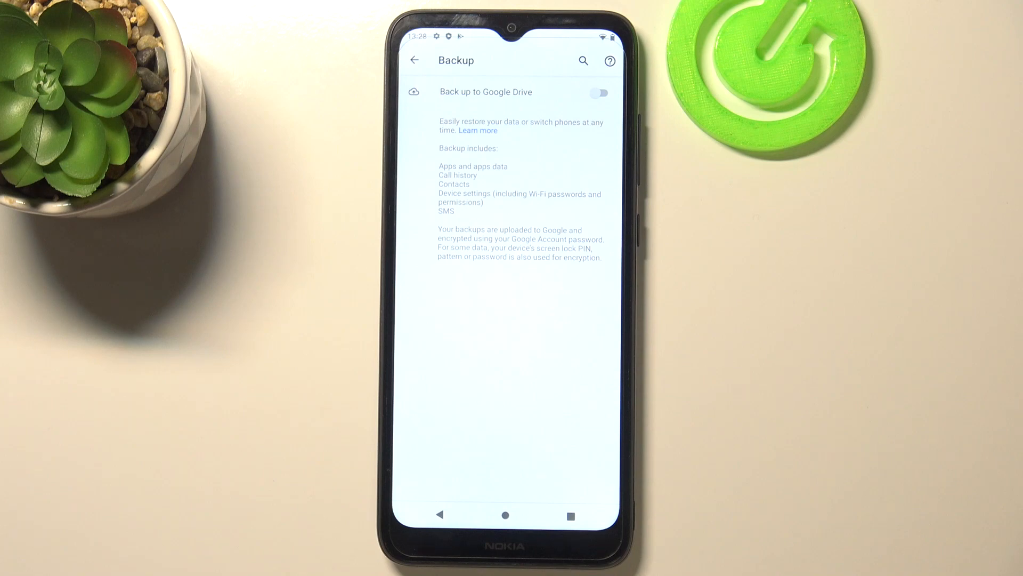
pyautogui.click(598, 92)
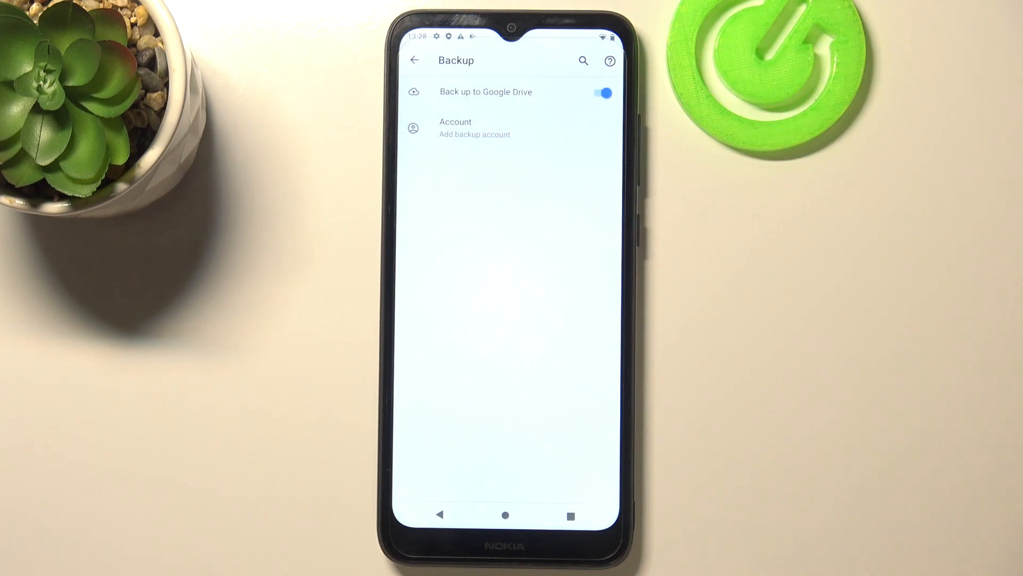
pyautogui.click(601, 91)
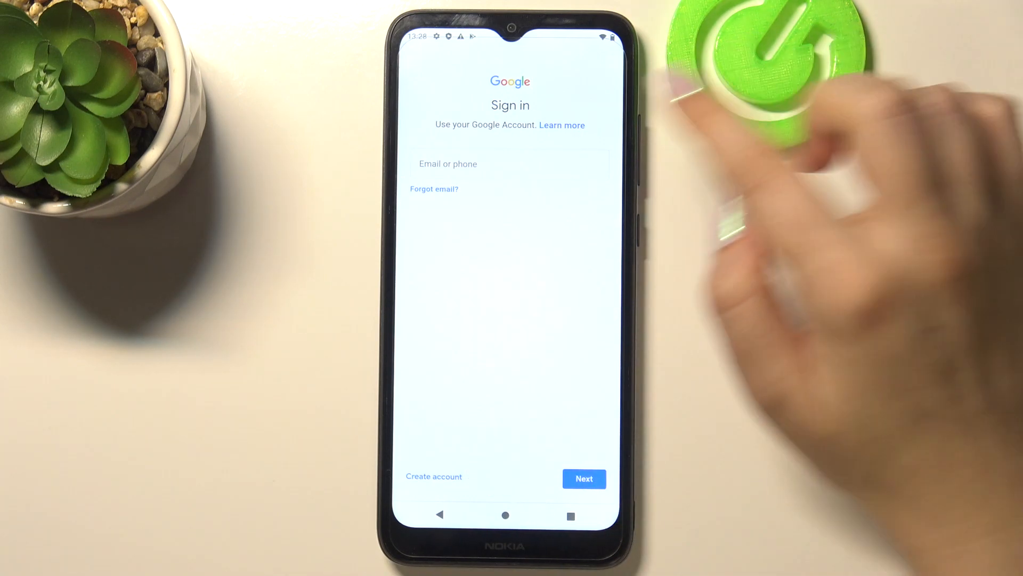
# - Sign in with the email 'hardresetinfo1', continue to the password step and enter the password
pyautogui.write('h')
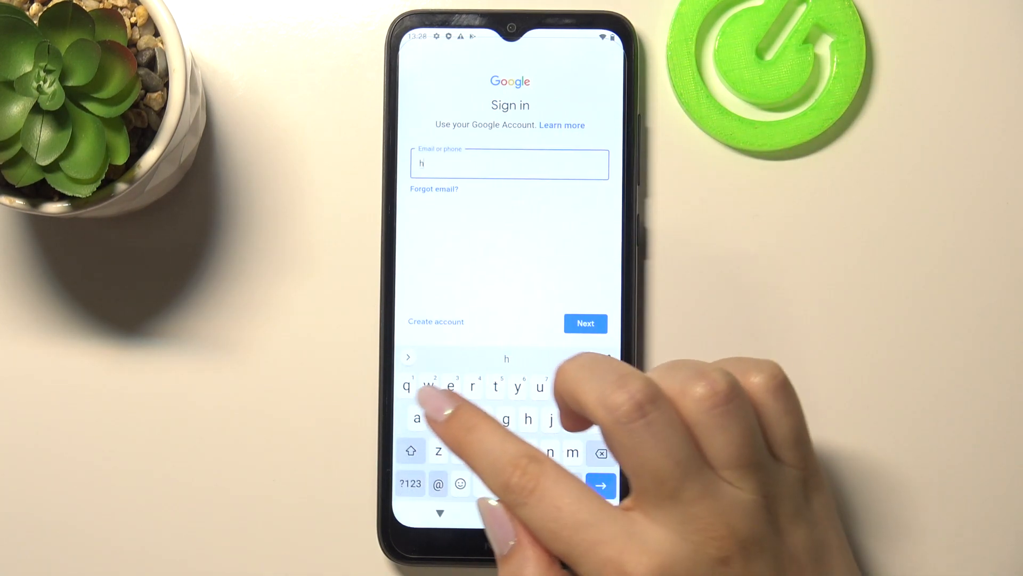
pyautogui.write('ardreset')
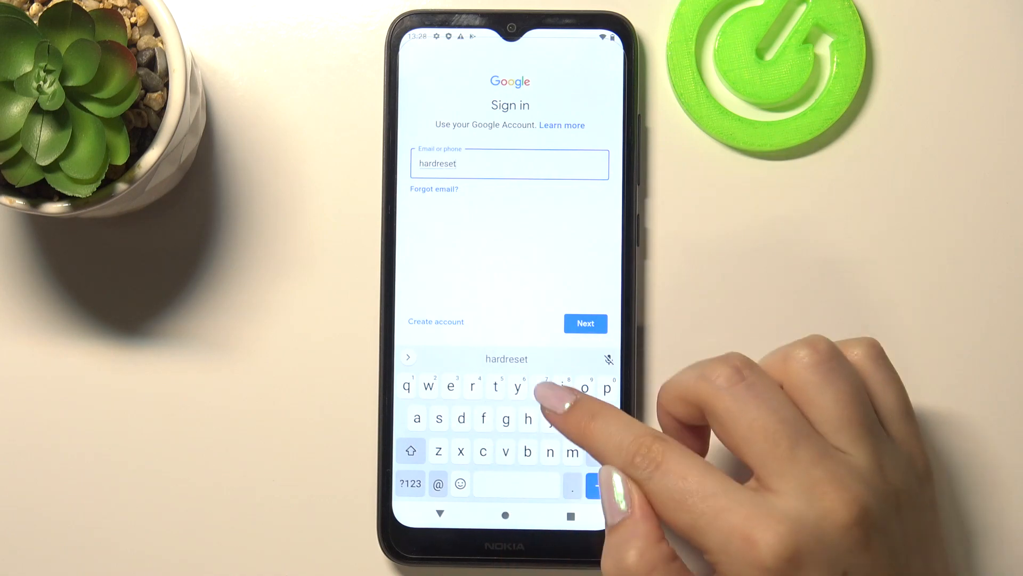
pyautogui.write('info')
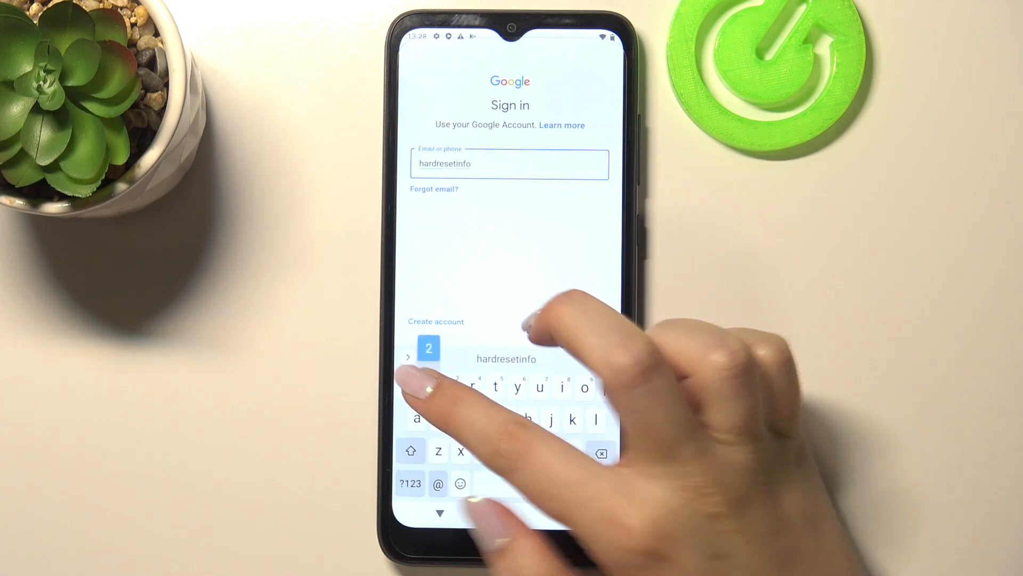
pyautogui.write('1')
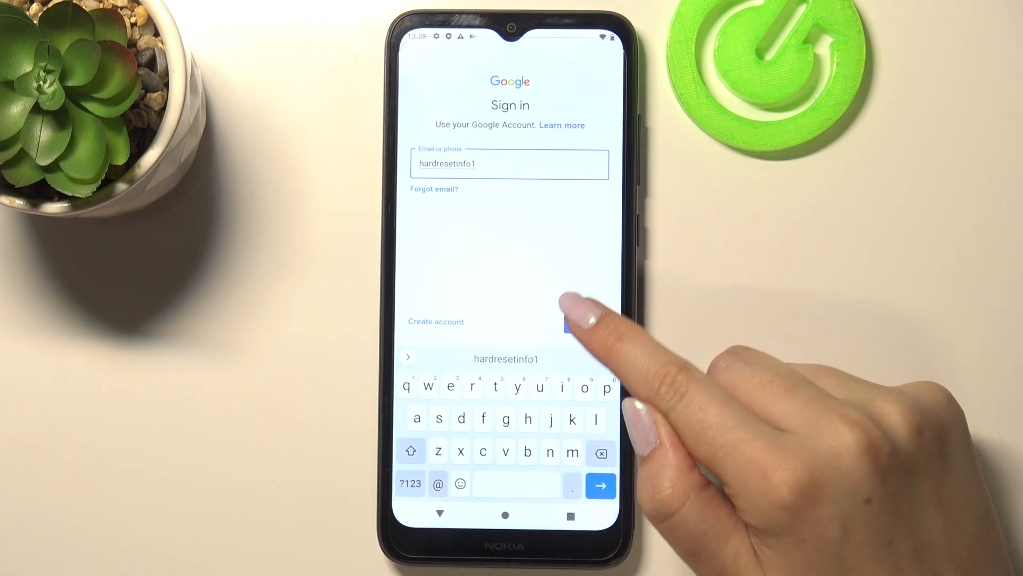
pyautogui.click(600, 485)
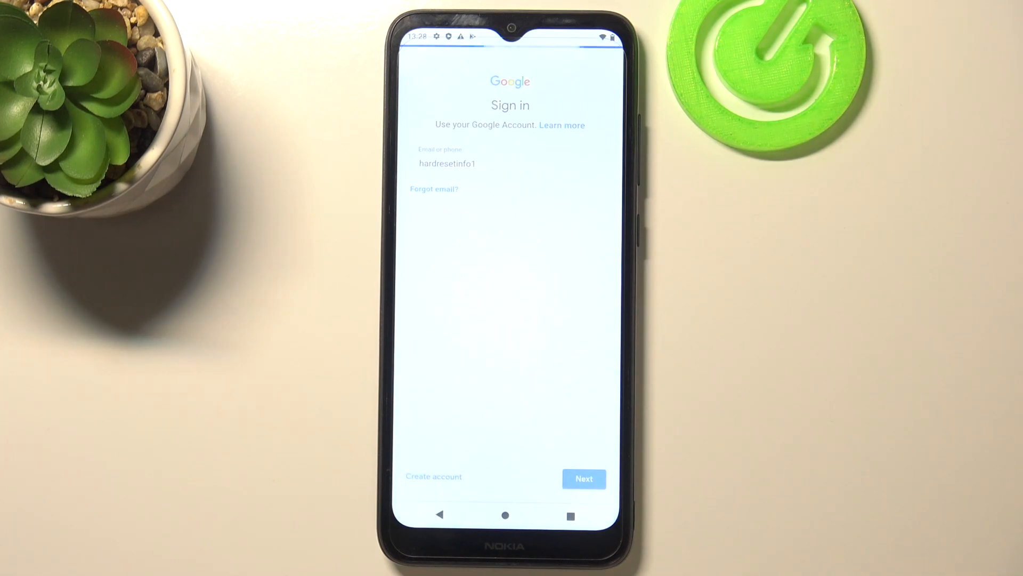
pyautogui.click(583, 478)
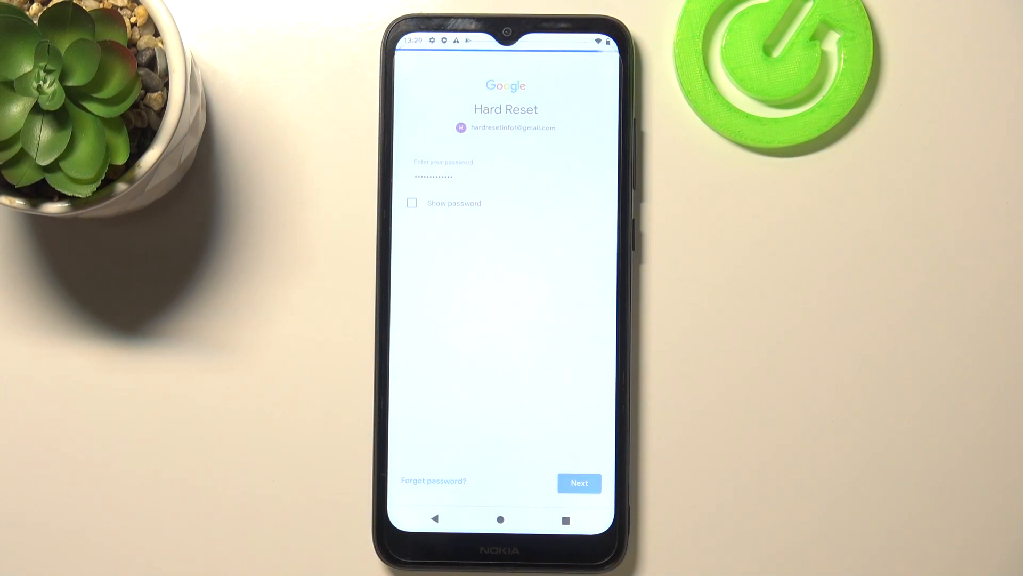
# - Submit the password, review Google Terms of Service and agree, reaching Google Services with Drive backup on
pyautogui.click(578, 483)
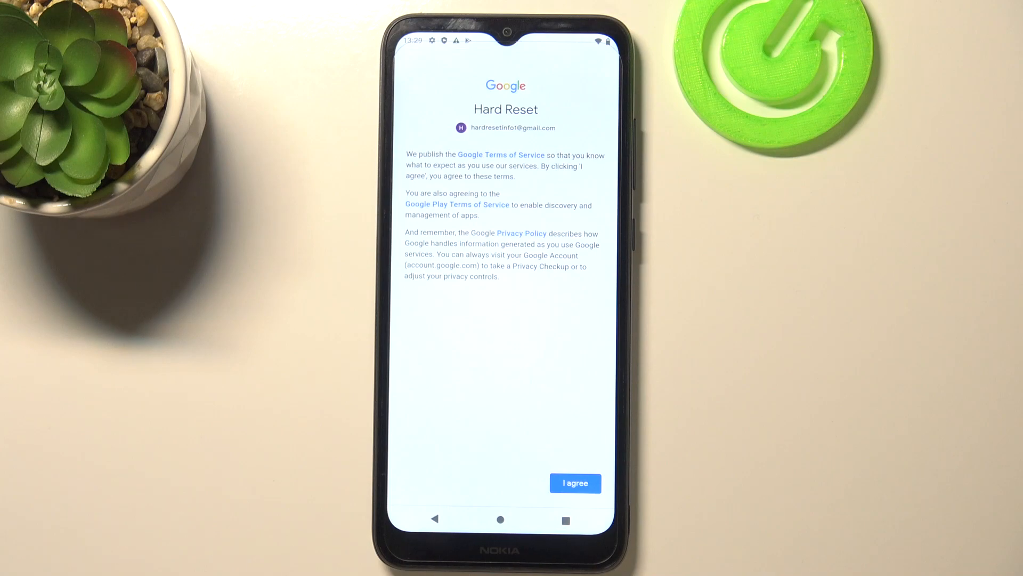
pyautogui.click(501, 155)
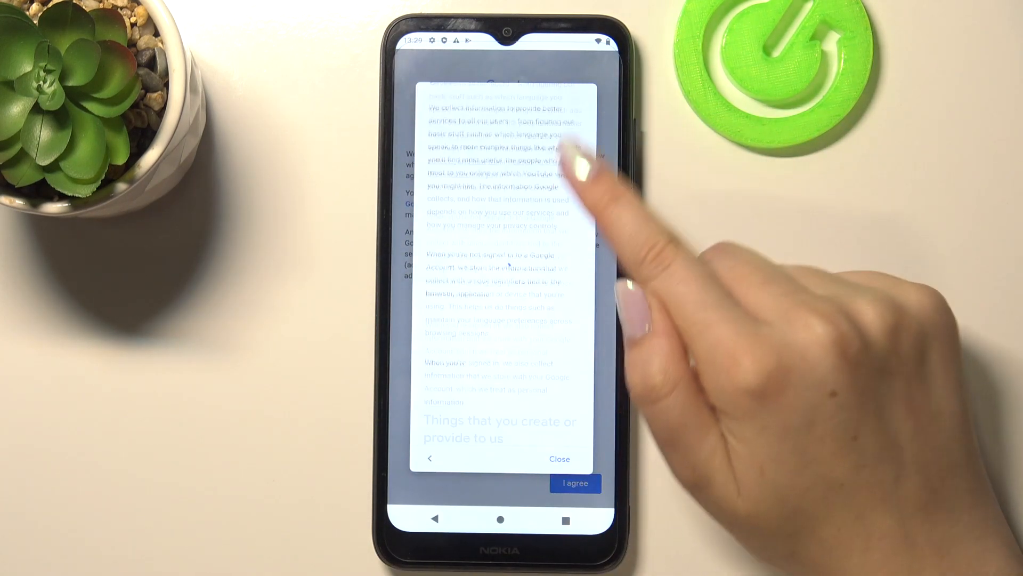
pyautogui.click(559, 458)
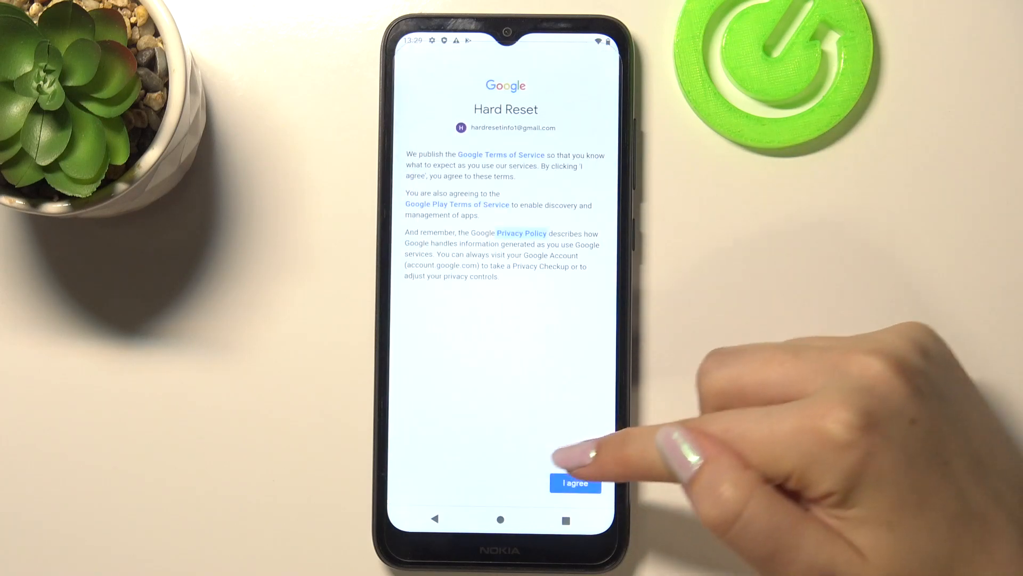
pyautogui.click(574, 483)
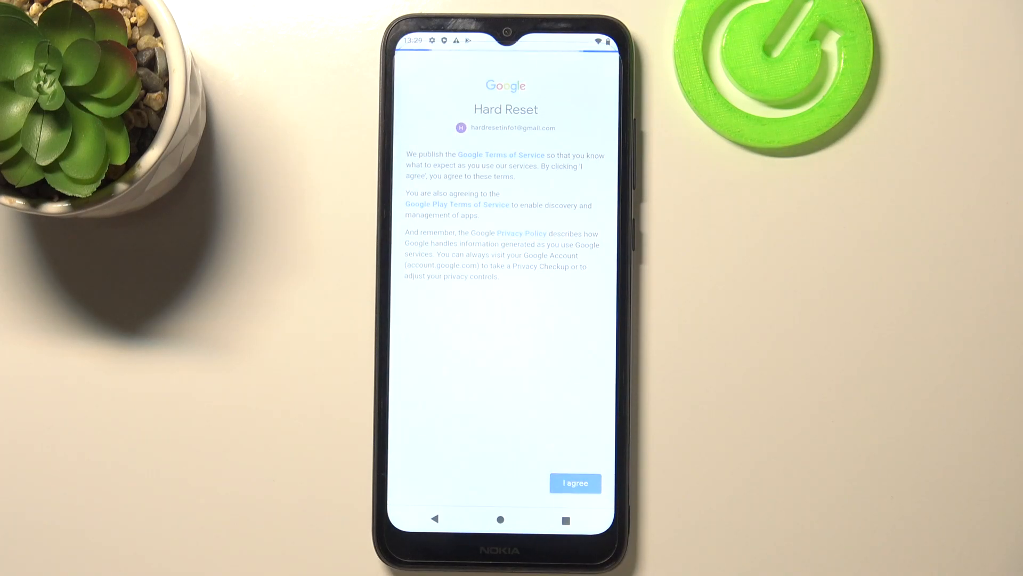
pyautogui.click(574, 483)
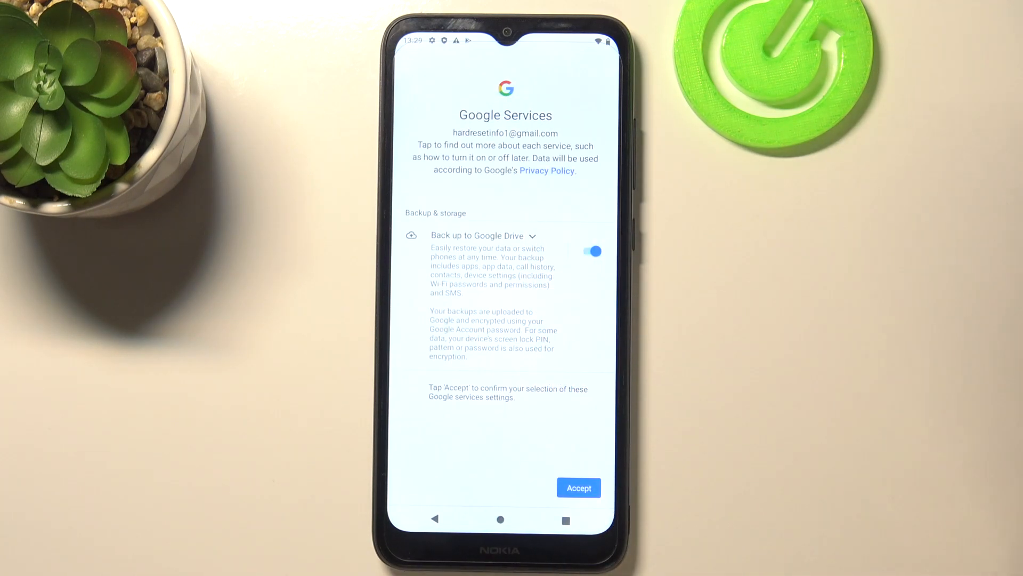
# - Accept the Google Services settings so the Back up to Google Drive summary appears
pyautogui.click(578, 487)
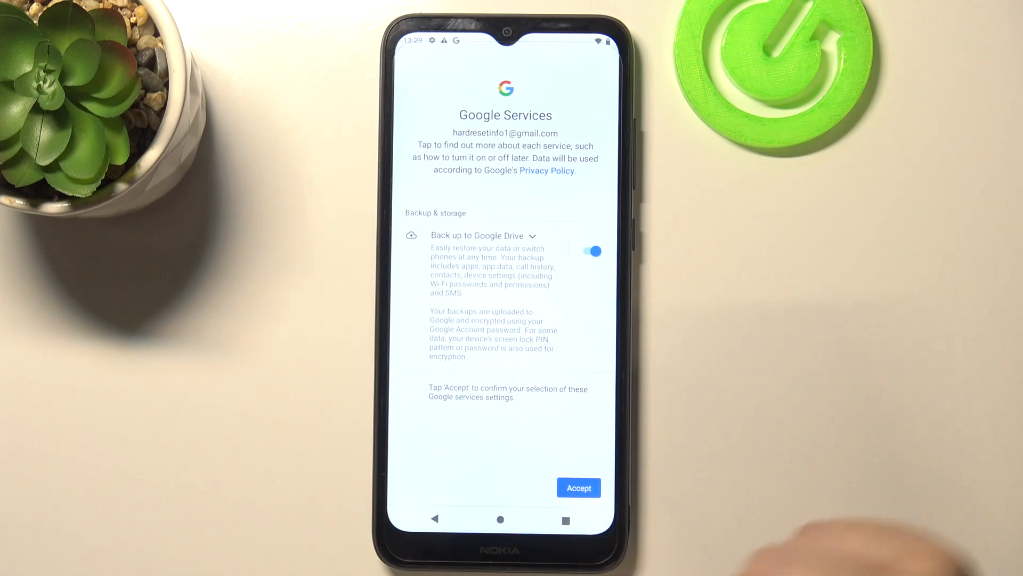
pyautogui.click(479, 236)
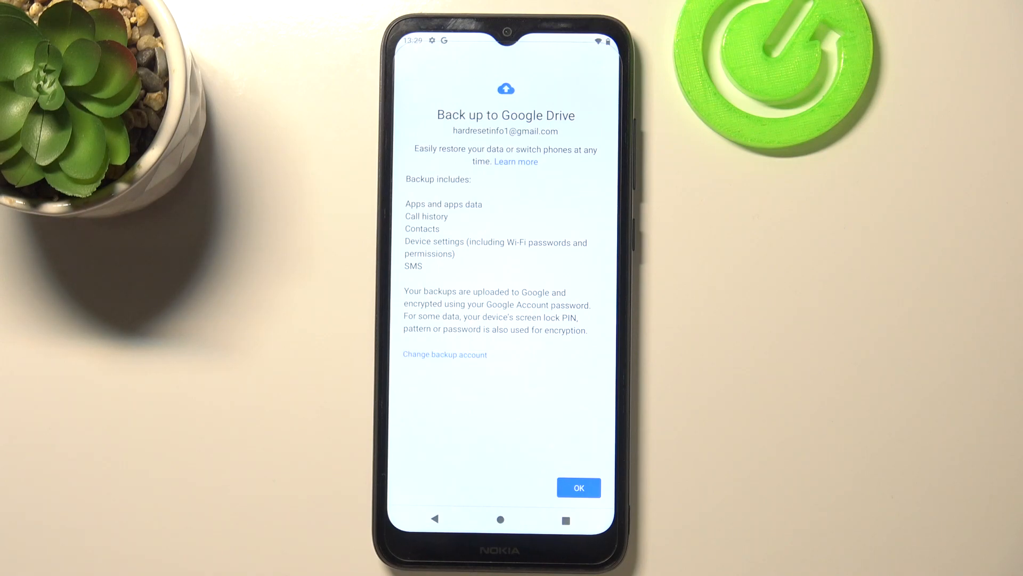
# - Acknowledge the backup summary, returning to Backup with the Google account added and Back up now ready
pyautogui.click(578, 487)
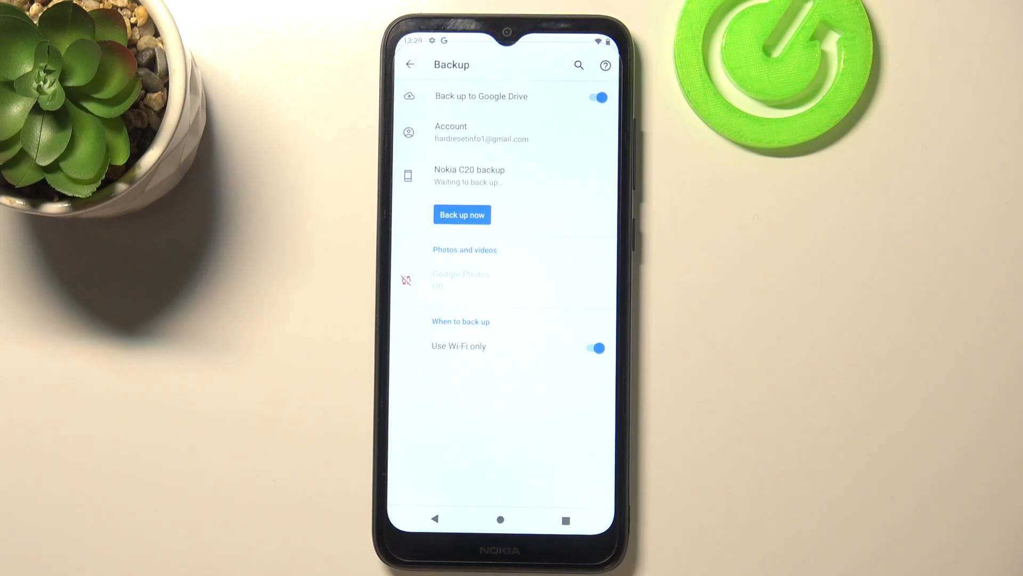
pyautogui.moveTo(652, 359)
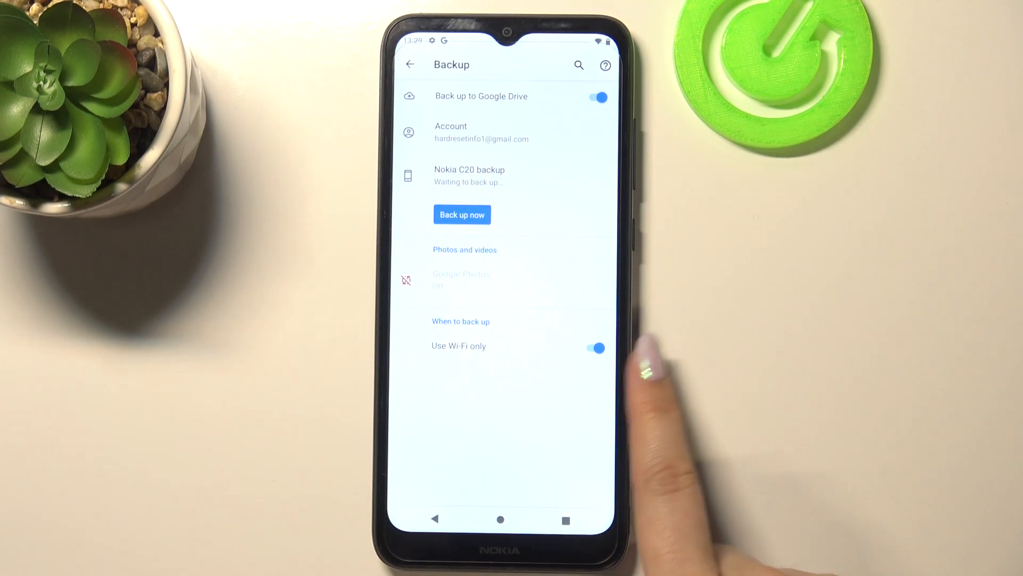